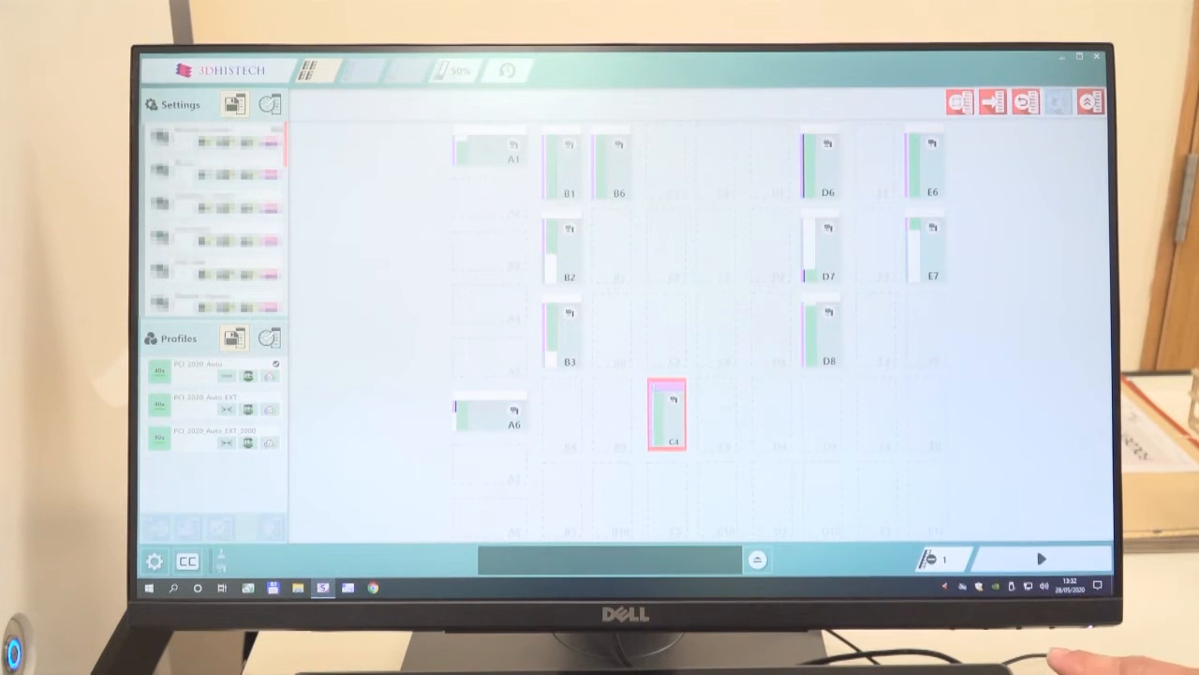
Give the twelve slides scan-order numbers and move rack B6 to the front as stat.
{"action": "left_click", "coordinate": [1041, 559]}
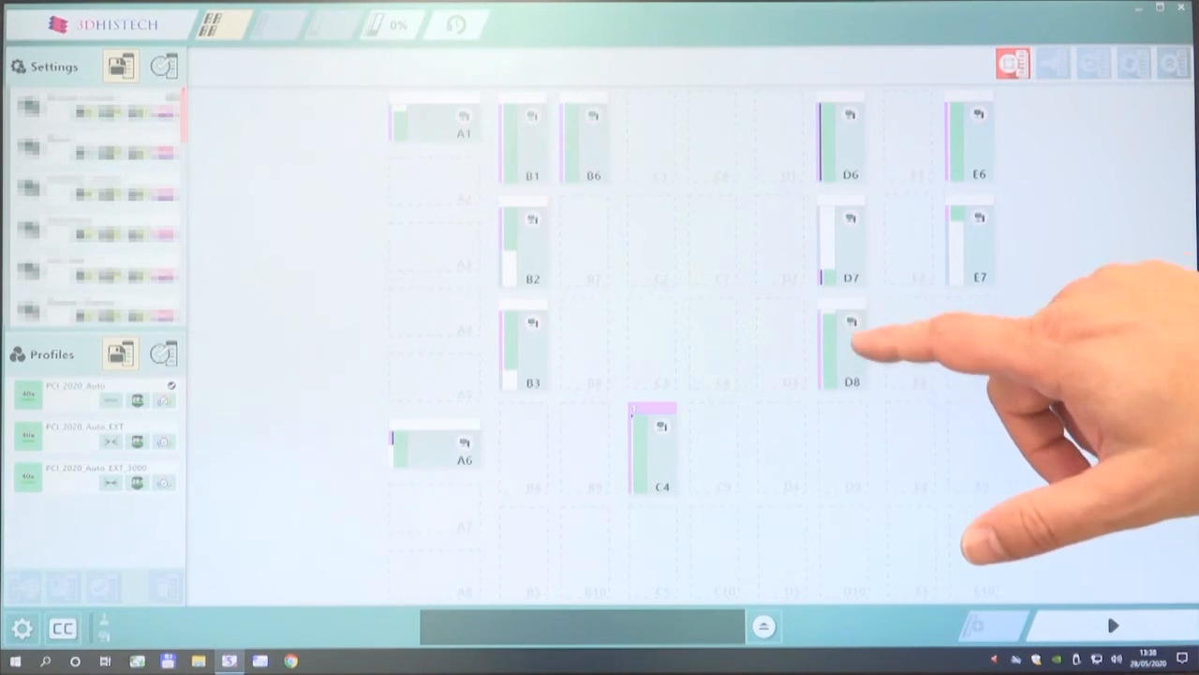
{"action": "left_click", "coordinate": [842, 342]}
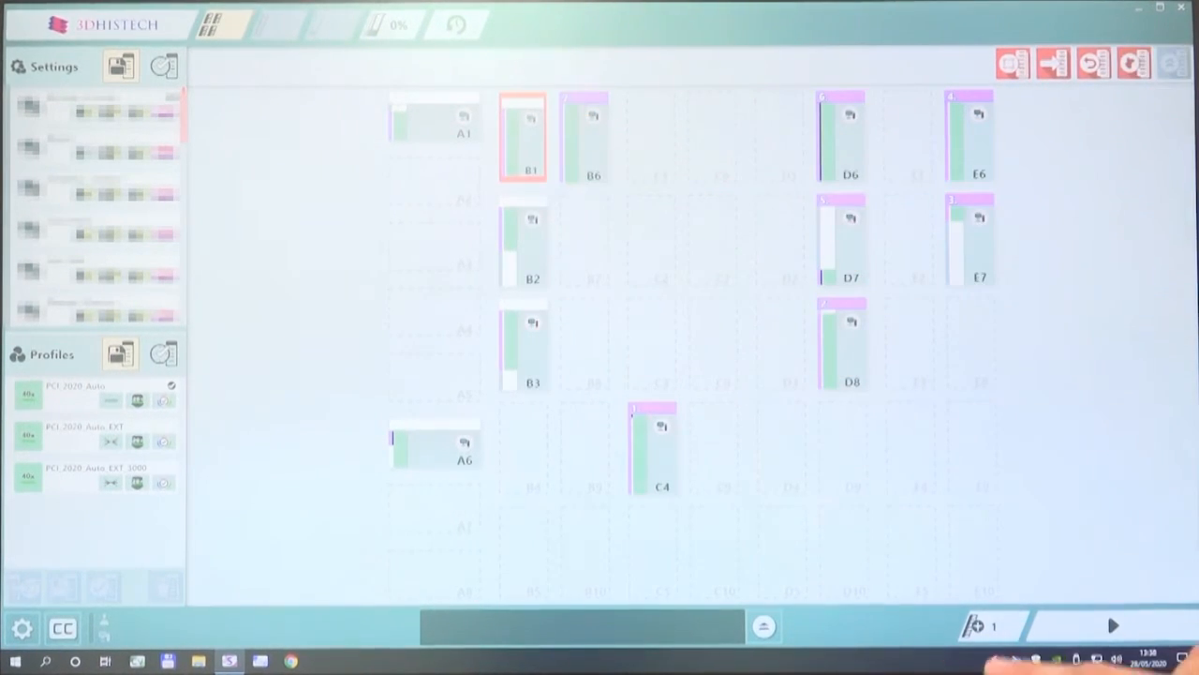
{"action": "left_click", "coordinate": [523, 241]}
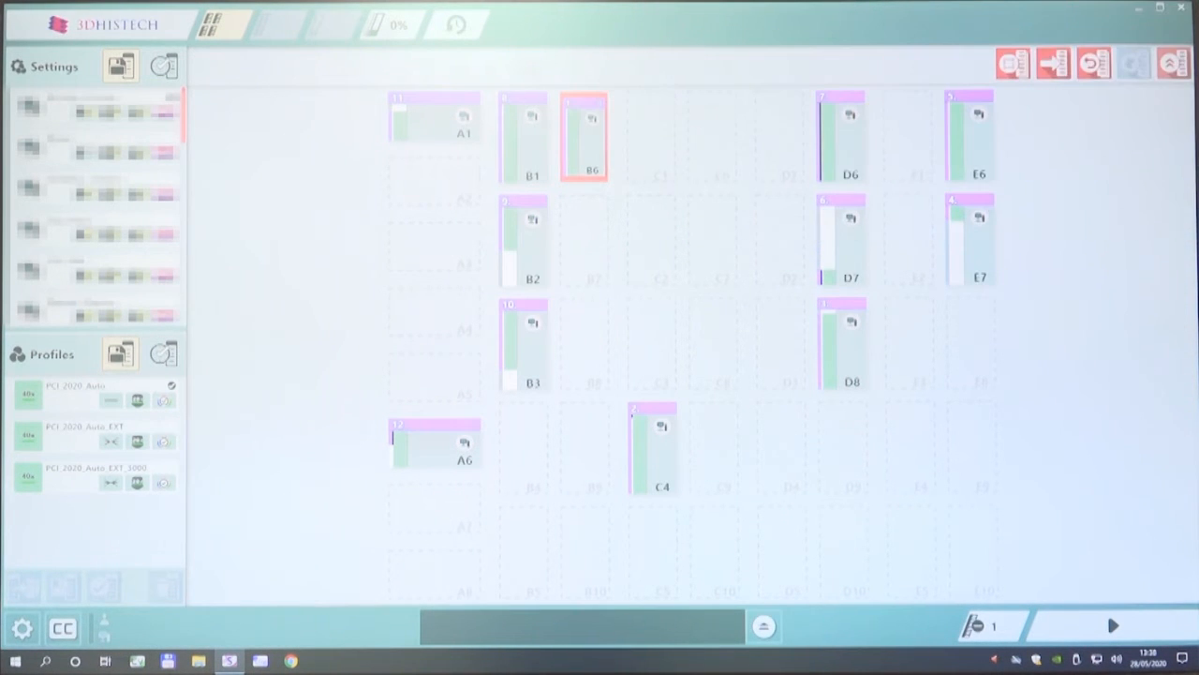
{"action": "left_click", "coordinate": [970, 239]}
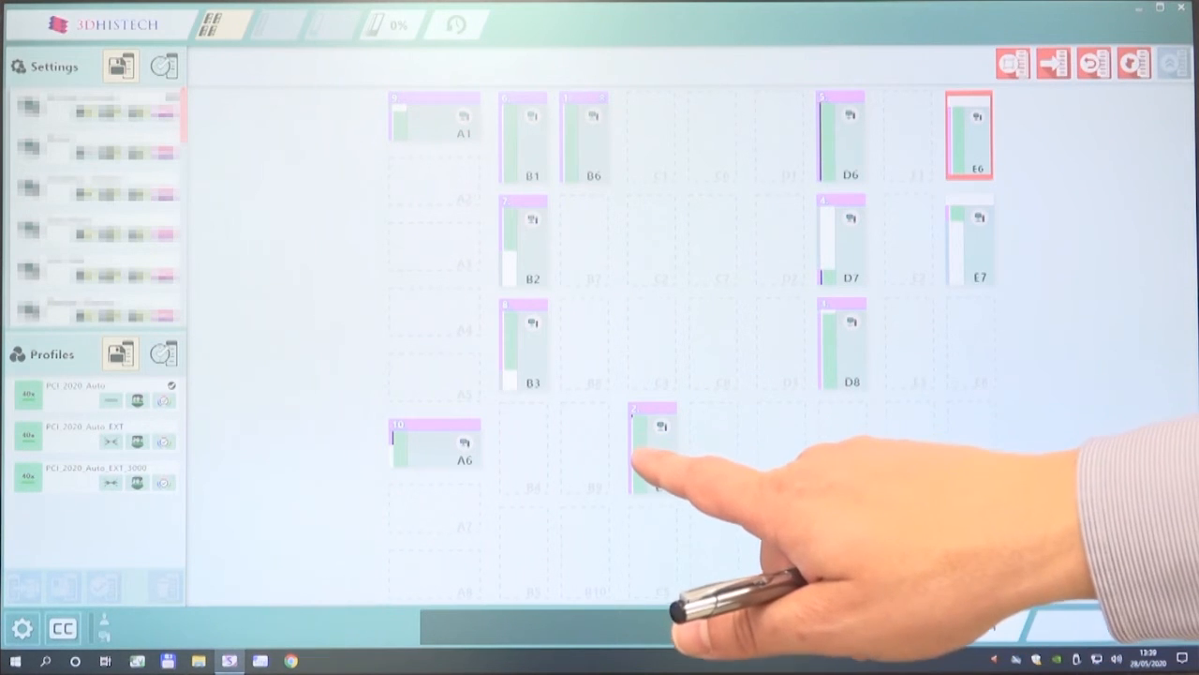
{"action": "left_click", "coordinate": [653, 450]}
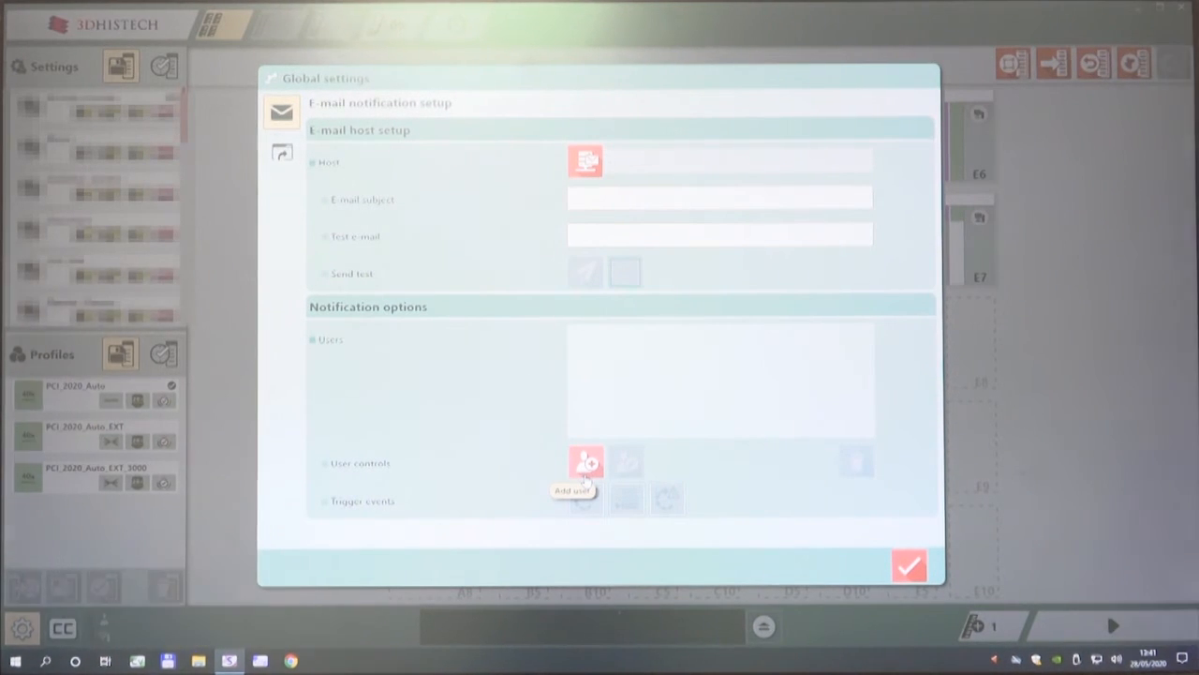
Add the 'admi…' administrator address as an e-mail notification user and save the global settings.
{"action": "left_click", "coordinate": [586, 462]}
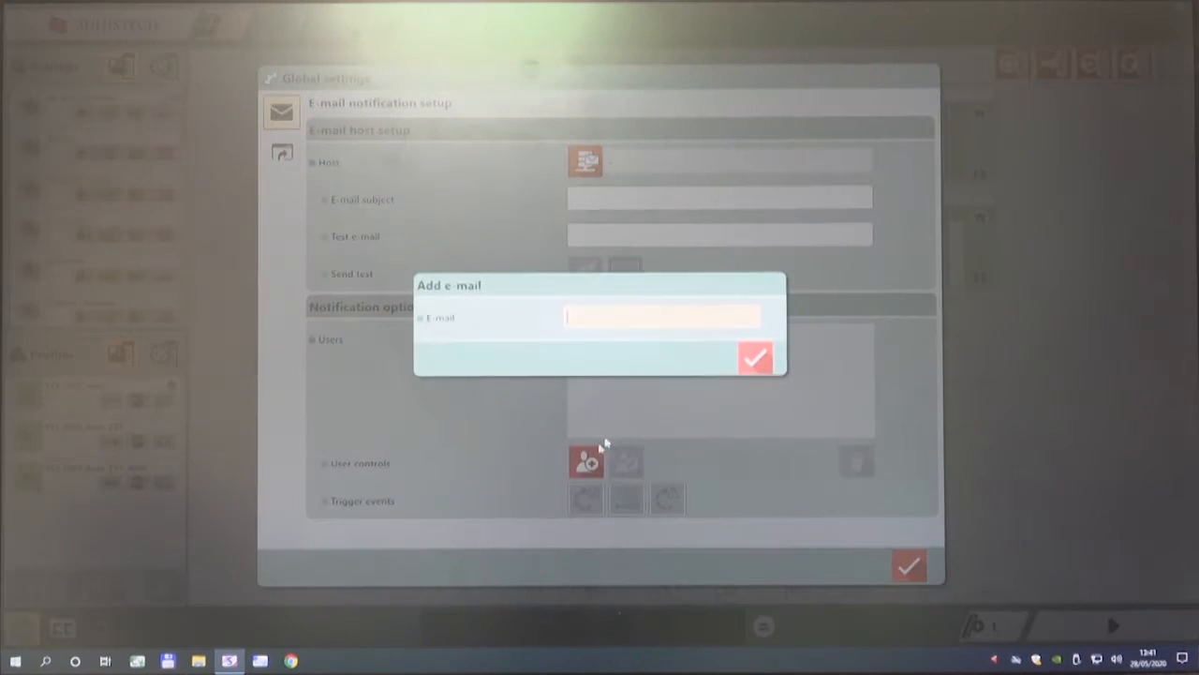
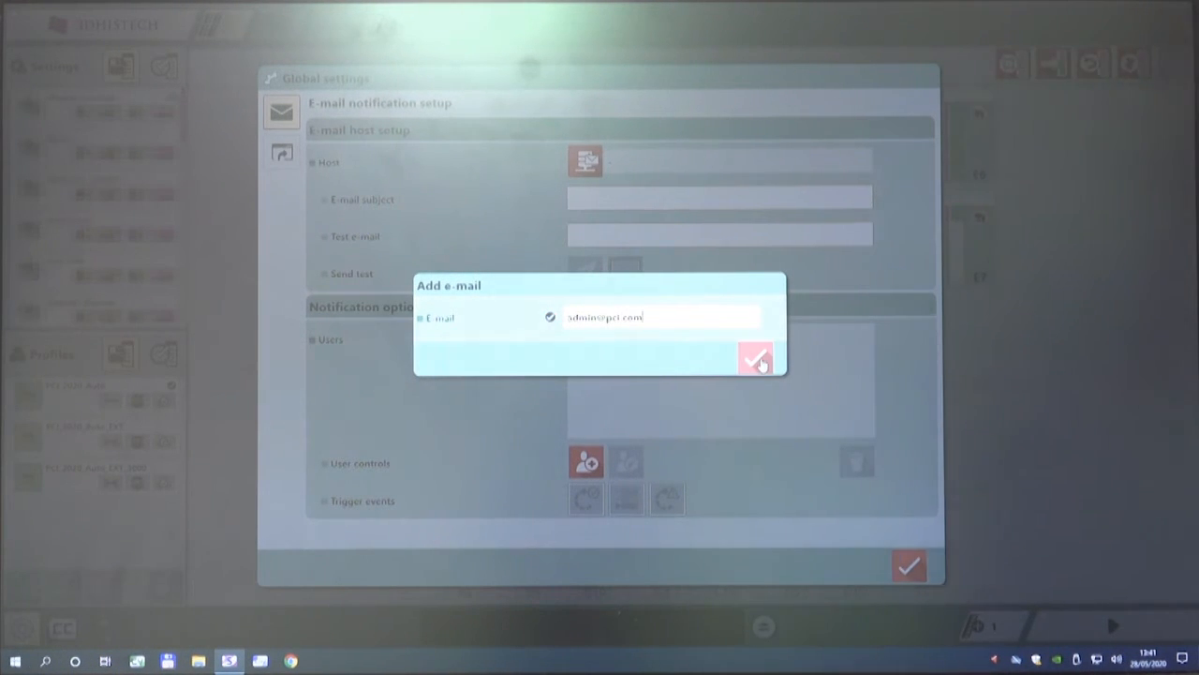
{"action": "left_click", "coordinate": [757, 360]}
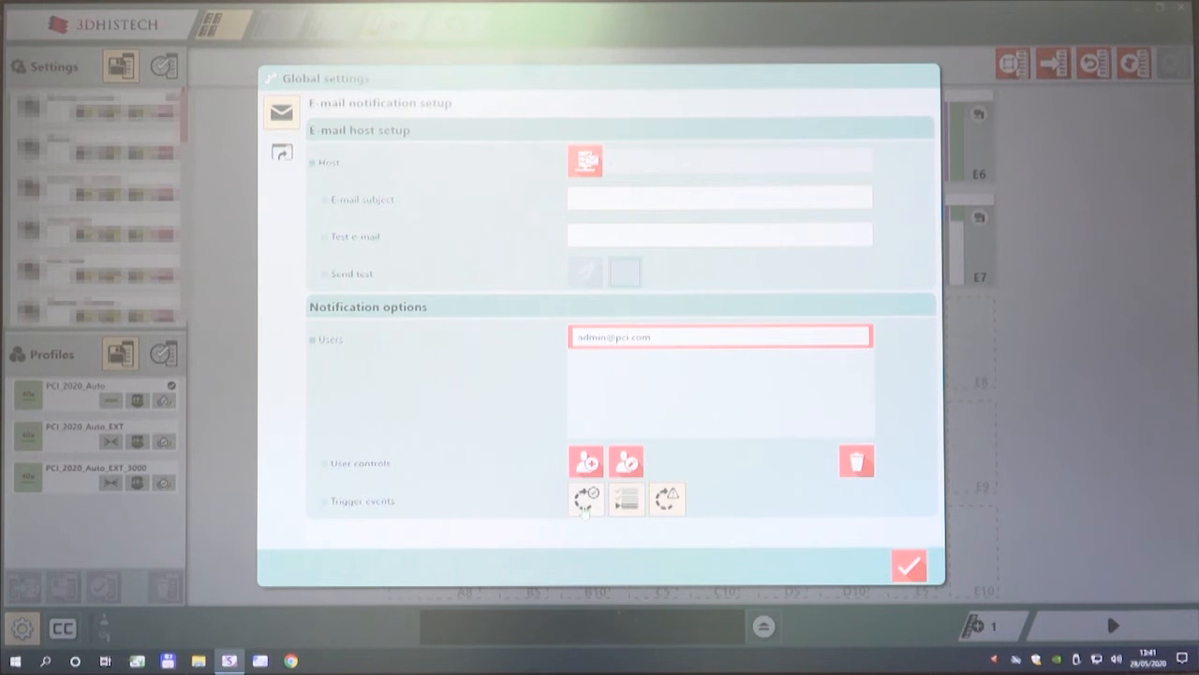
{"action": "left_click", "coordinate": [908, 565]}
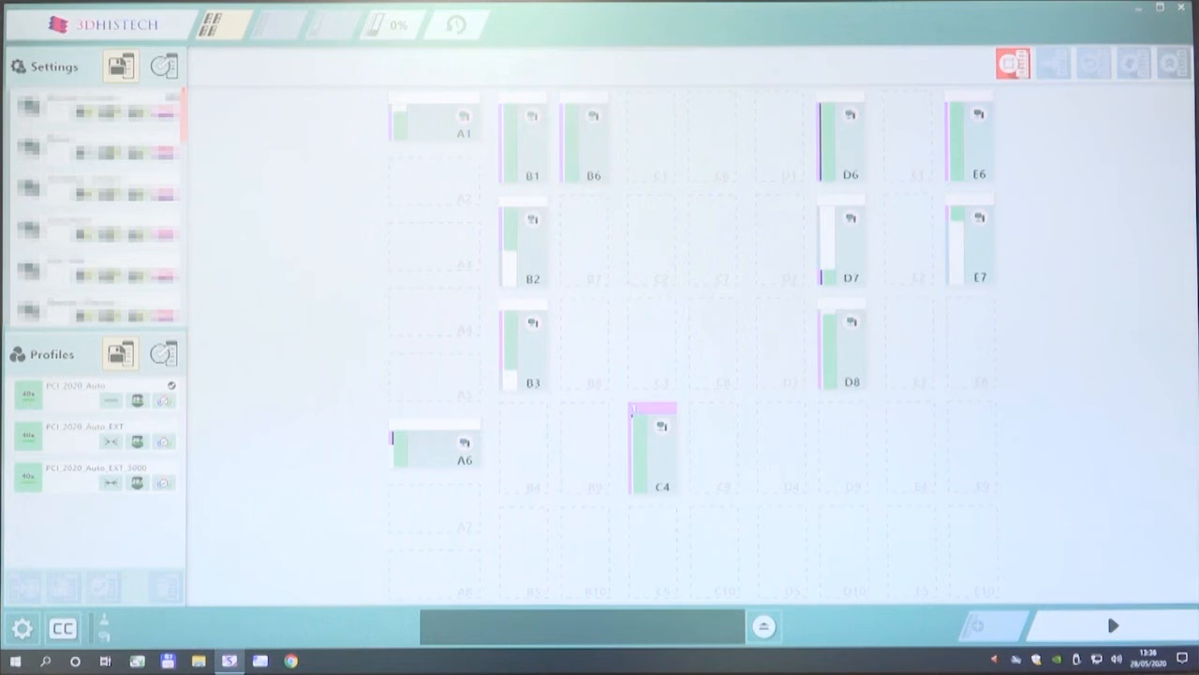
Set the tissue-detection Dilation Size in rack D6's slide profile to 1 FOV.
{"action": "left_click", "coordinate": [840, 135]}
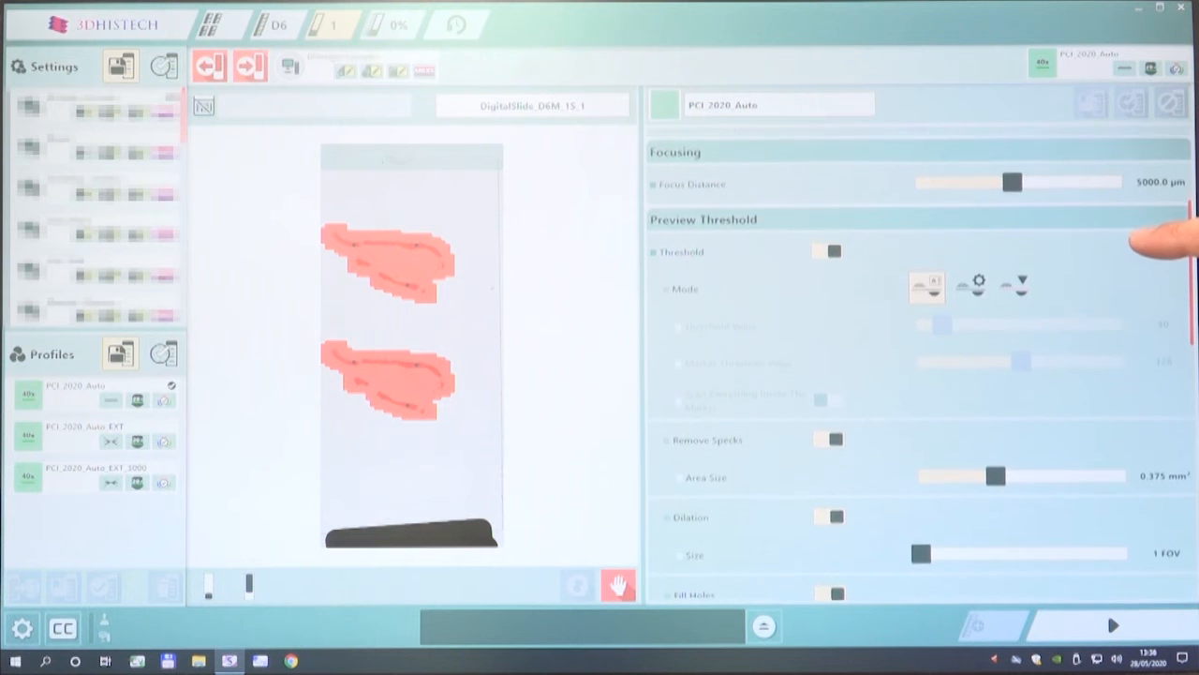
{"action": "scroll", "scroll_direction": "down", "scroll_amount": 3}
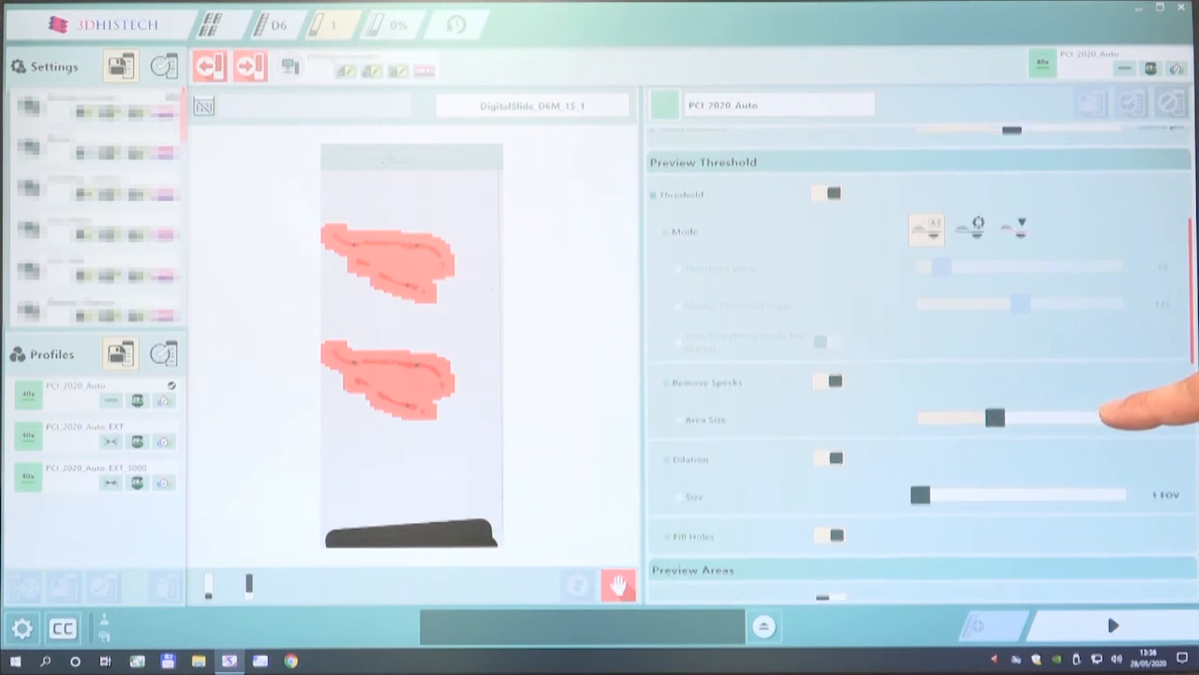
{"action": "scroll", "scroll_direction": "down", "scroll_amount": 3}
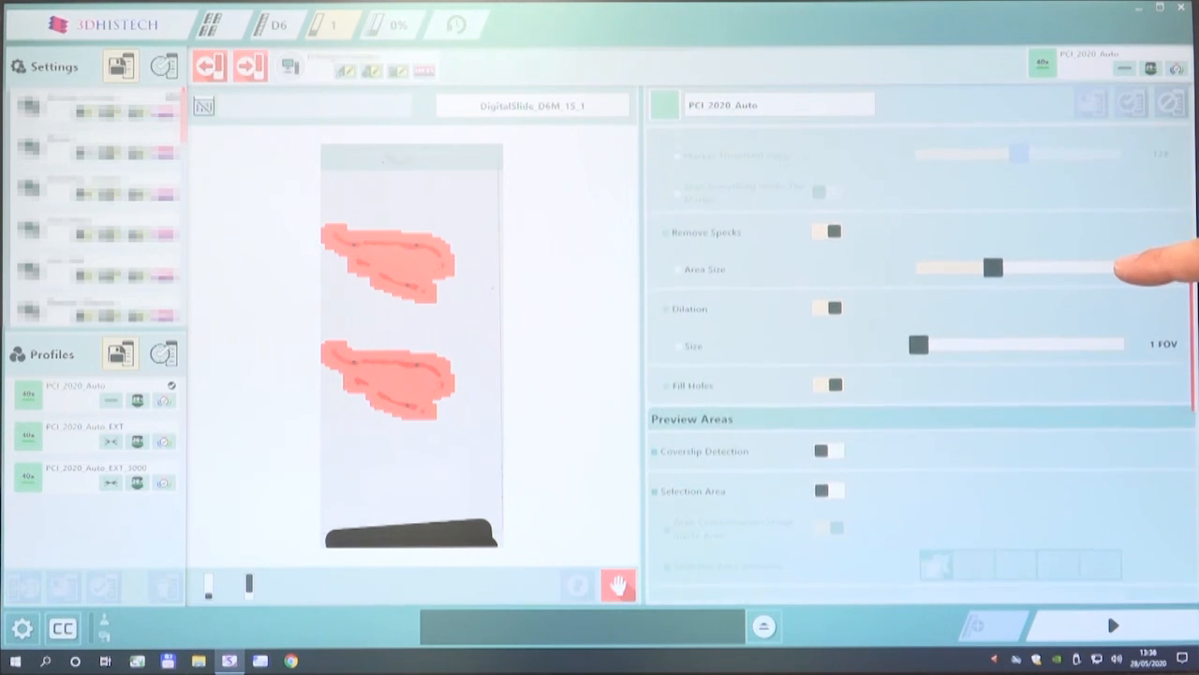
{"action": "scroll", "scroll_direction": "down", "scroll_amount": 3}
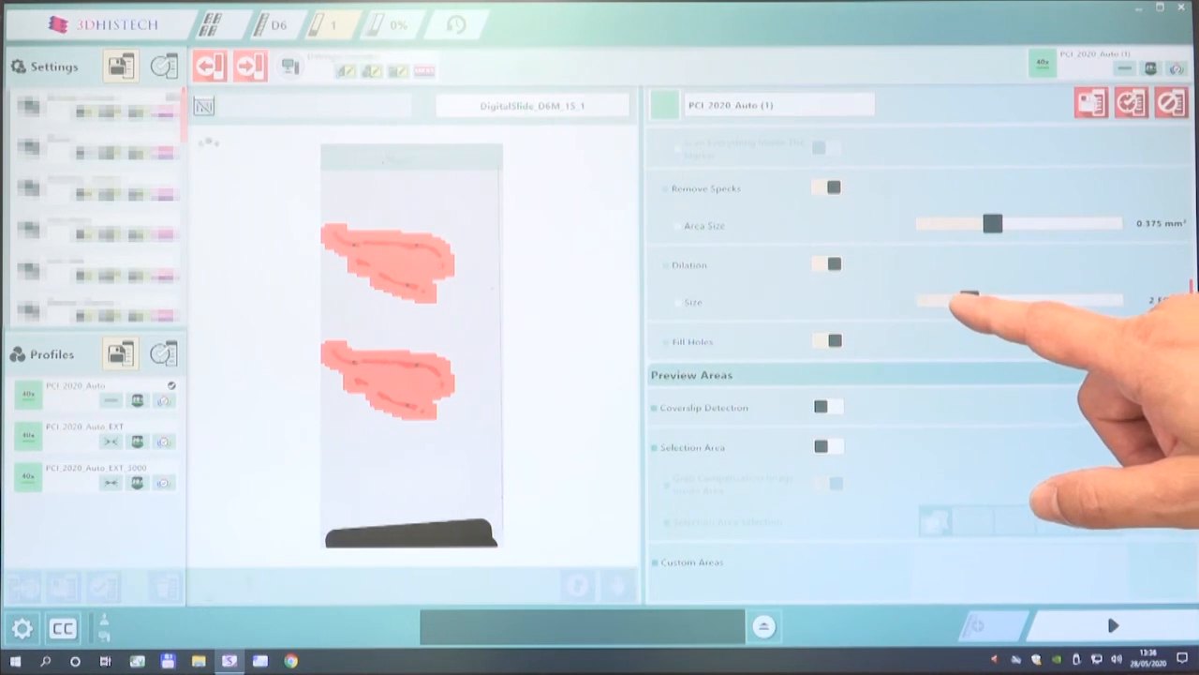
{"action": "left_click_drag", "start_coordinate": [988, 299], "coordinate": [1017, 300]}
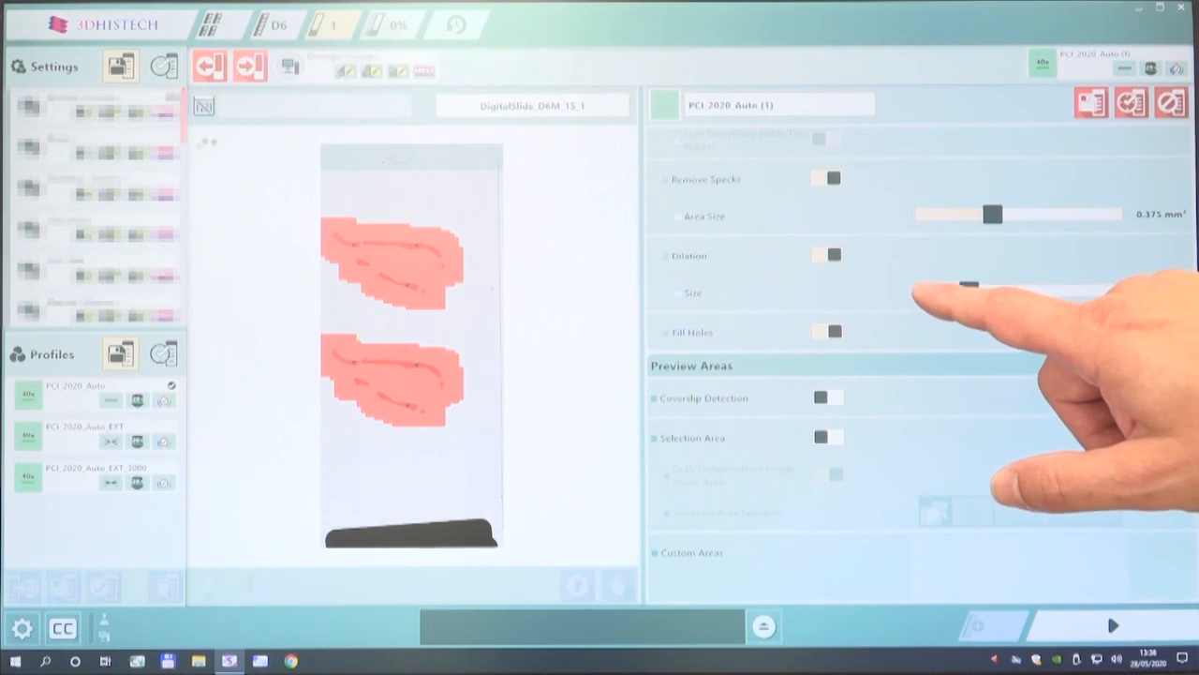
{"action": "left_click_drag", "start_coordinate": [970, 284], "coordinate": [916, 284]}
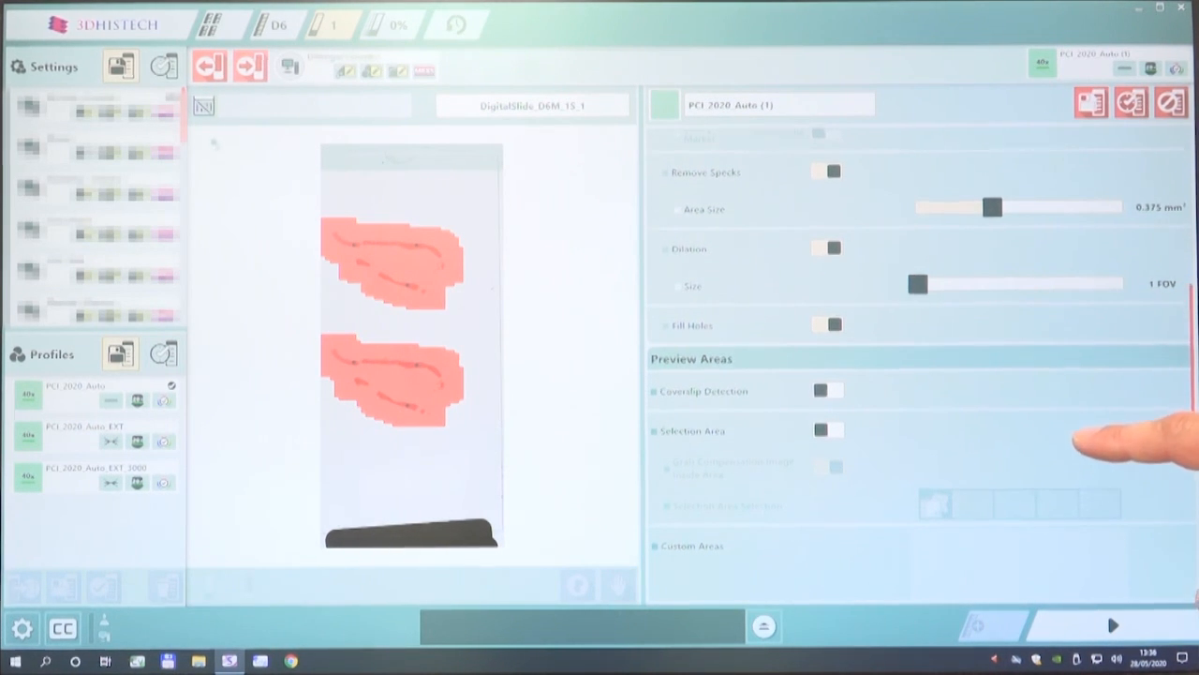
{"action": "scroll", "scroll_direction": "down", "scroll_amount": 3}
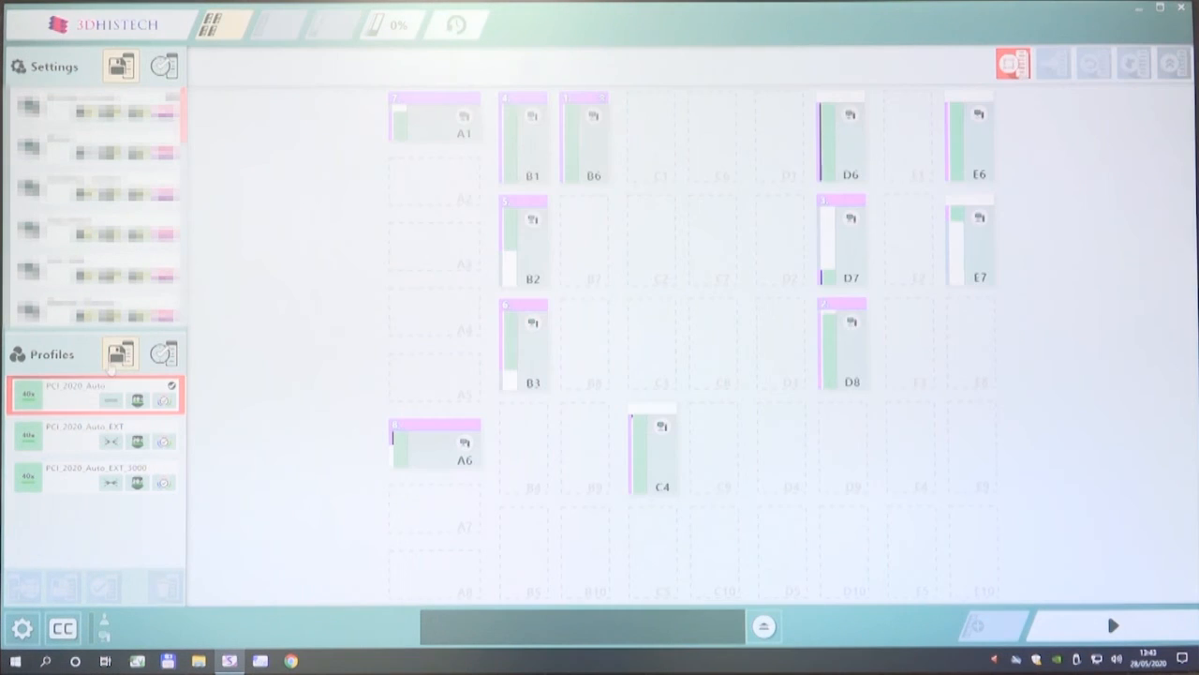
List rack B6's twenty slides and show its parsing and slide-format settings.
{"action": "left_click", "coordinate": [585, 135]}
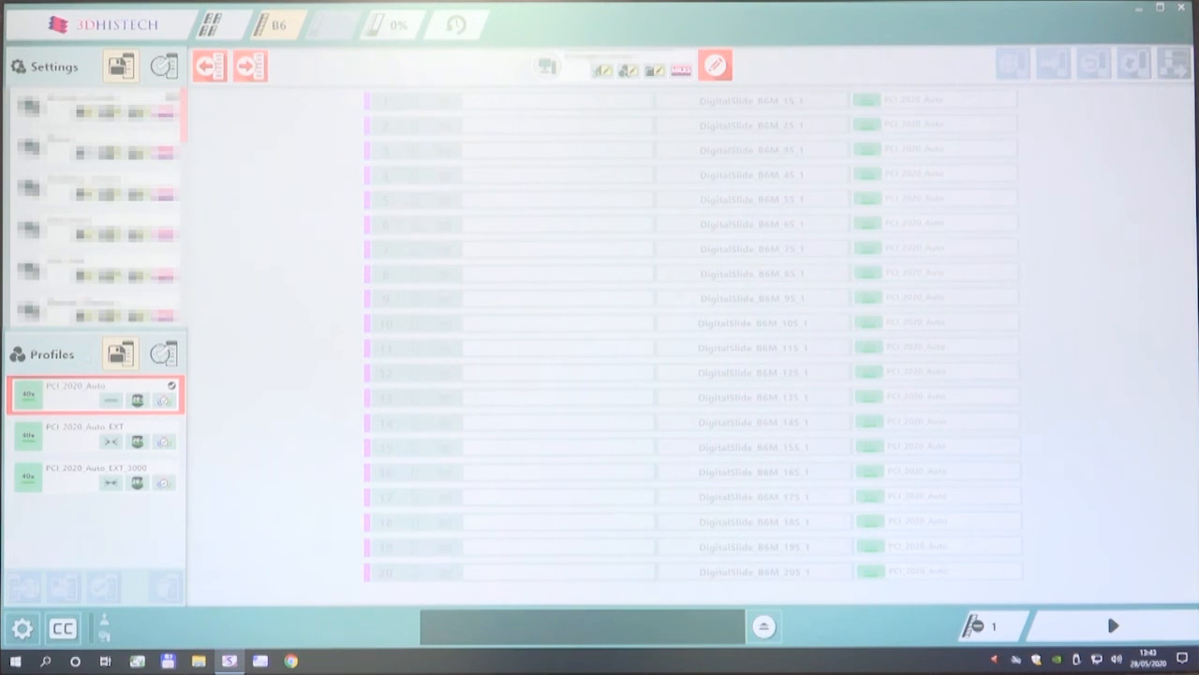
{"action": "mouse_move", "coordinate": [715, 66]}
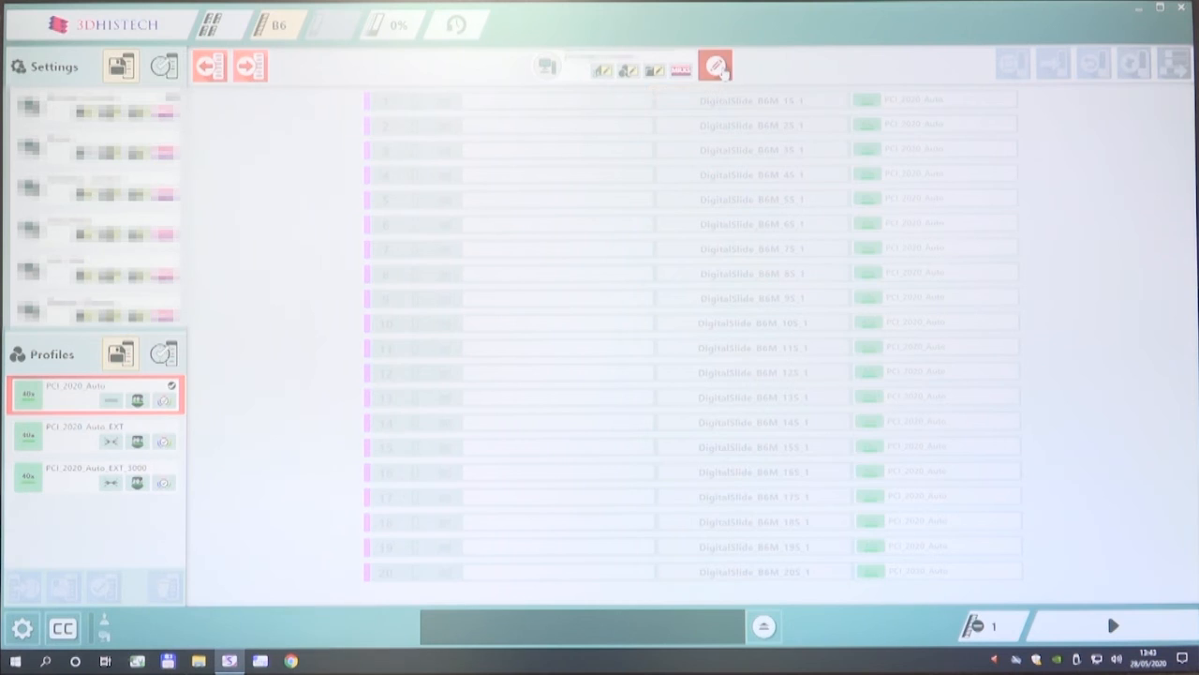
{"action": "left_click", "coordinate": [1012, 66]}
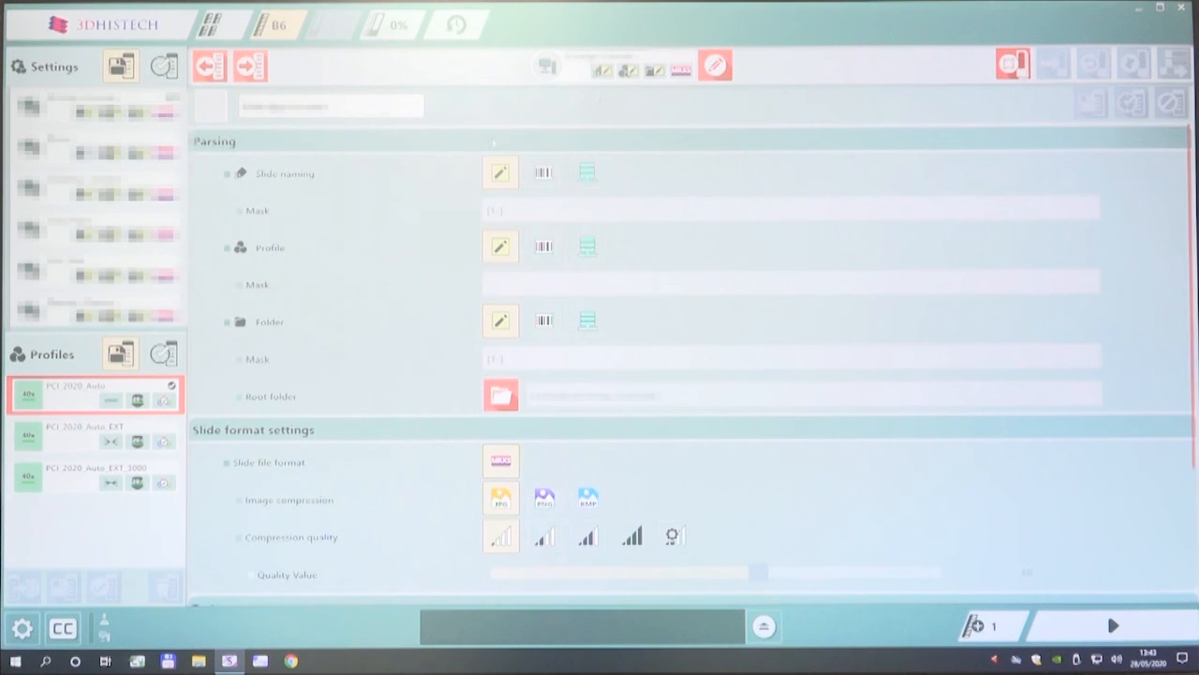
{"action": "mouse_move", "coordinate": [500, 172]}
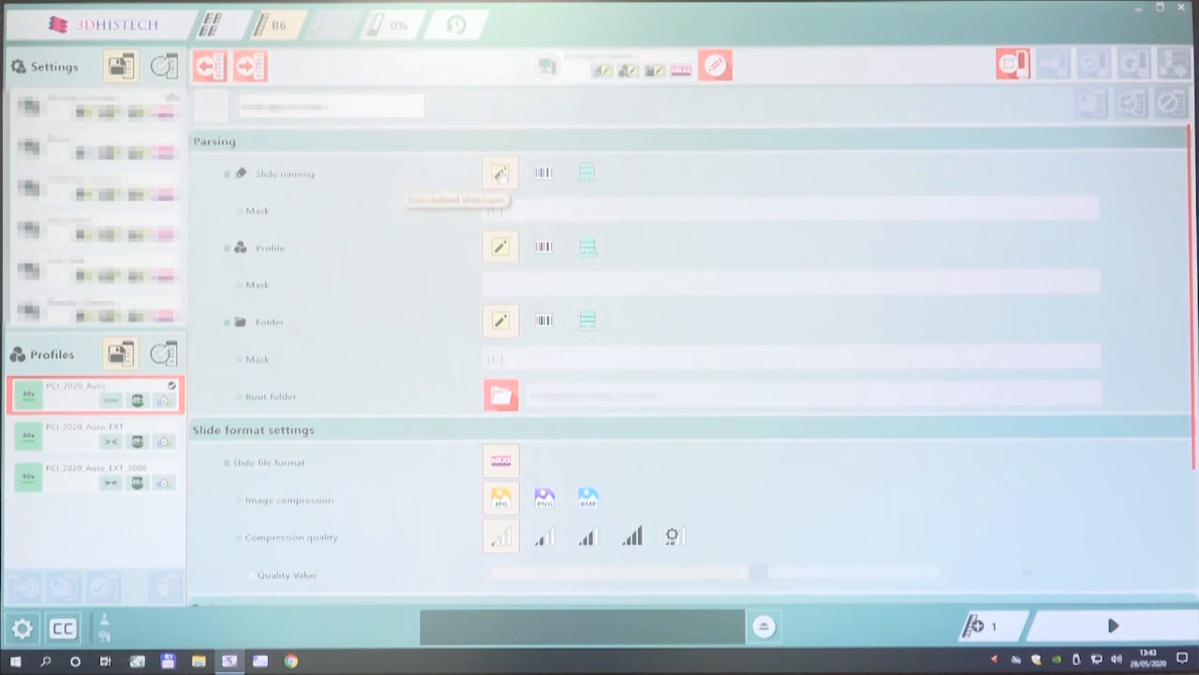